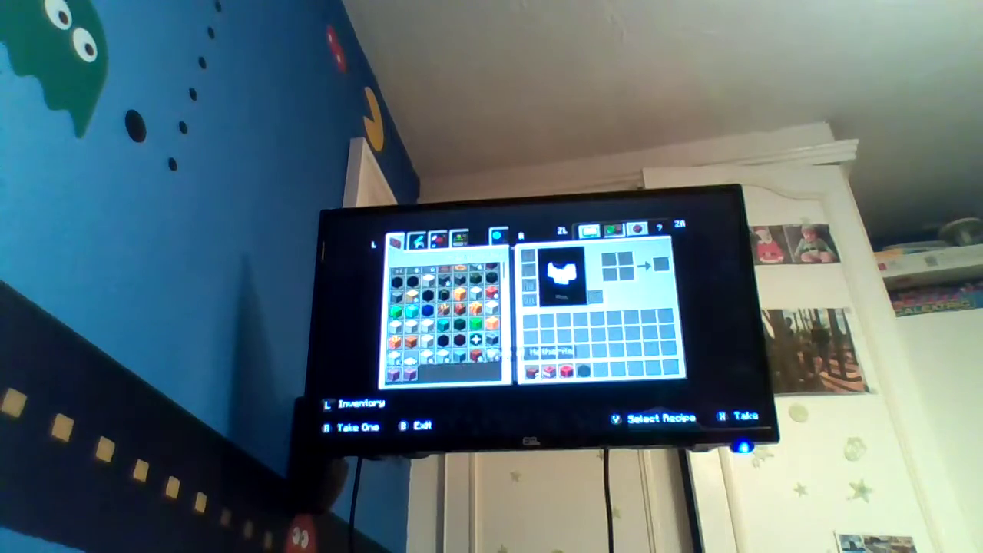
- Close the crafting menu and return to the world holding the netherite block
key("b")
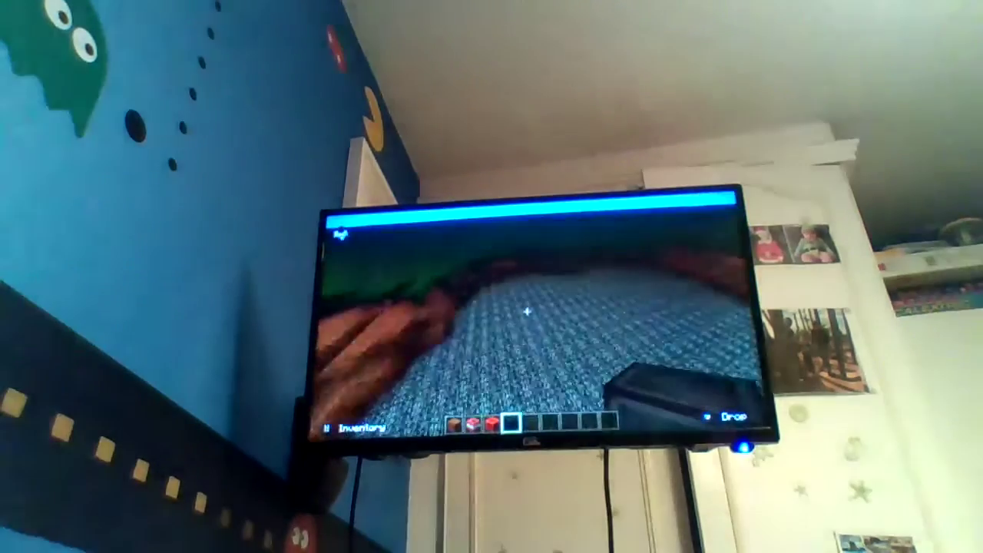